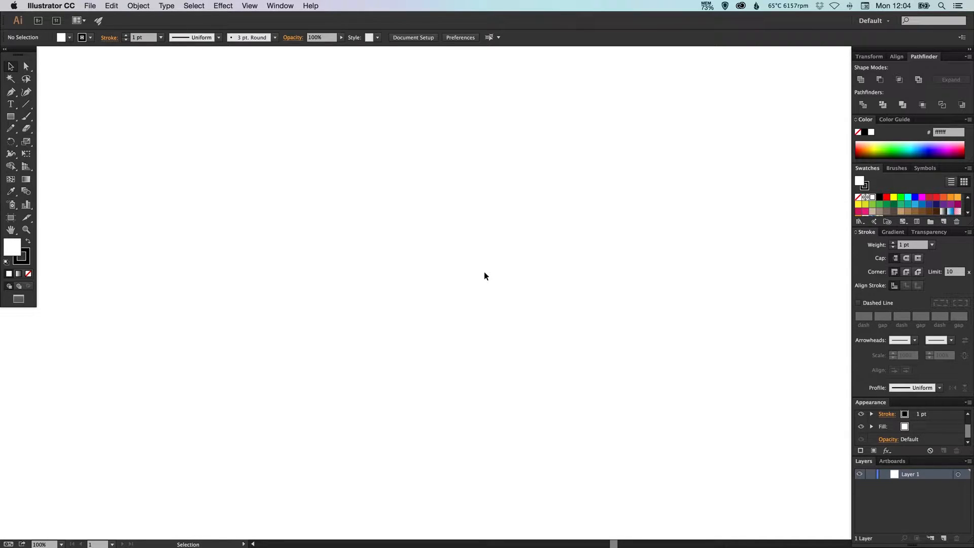
{"action": "mouse_move", "coordinate": [40, 163]}
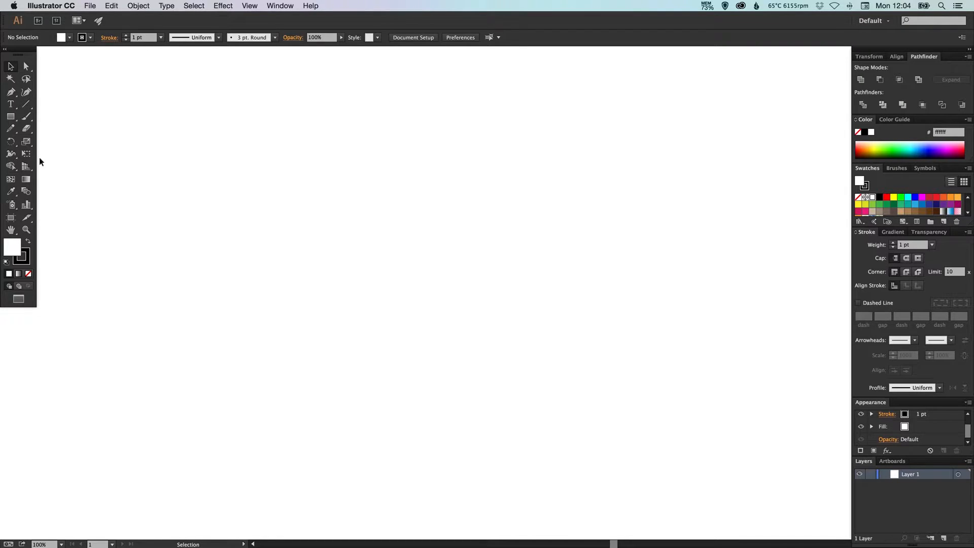
{"action": "mouse_move", "coordinate": [26, 117]}
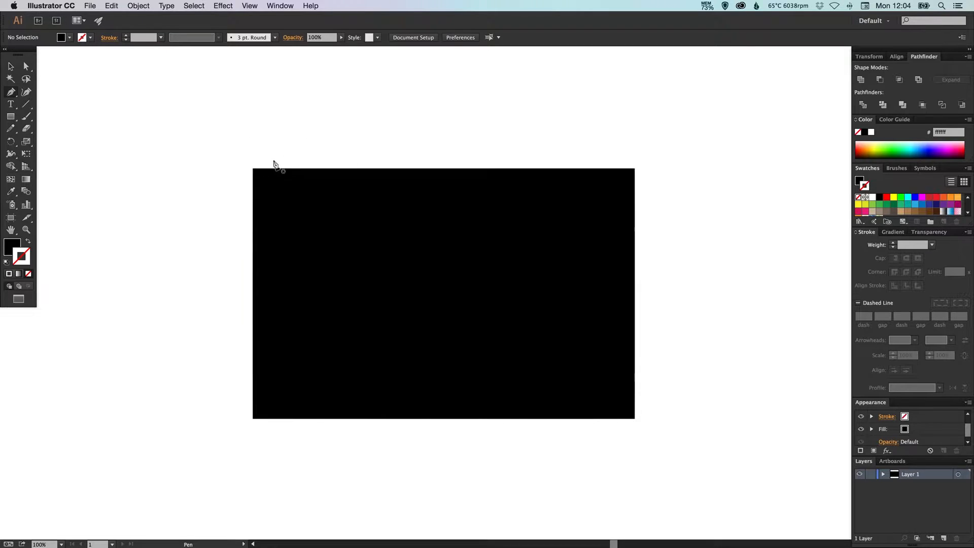
- Draw a black-filled, stroke-free rectangle on the artboard as the envelope body
{"action": "left_click", "coordinate": [254, 171]}
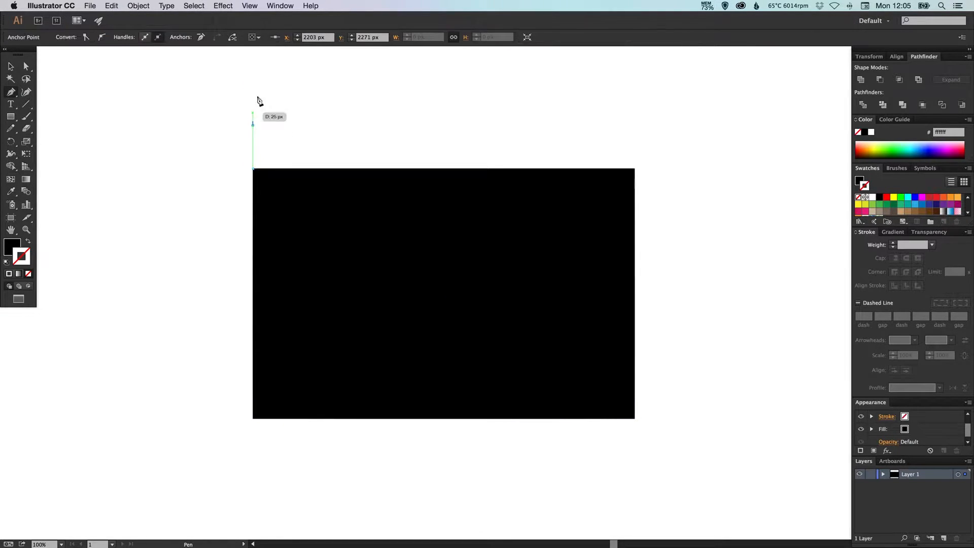
{"action": "left_click", "coordinate": [250, 6]}
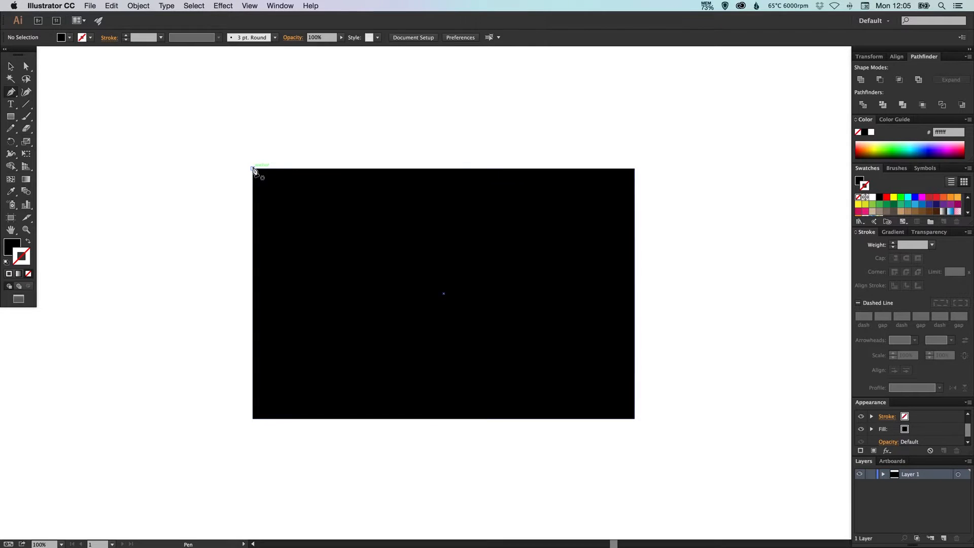
- Trace the flap path from the top-left corner through the centre to the top-right corner
{"action": "left_click_drag", "start_coordinate": [254, 171], "coordinate": [357, 208]}
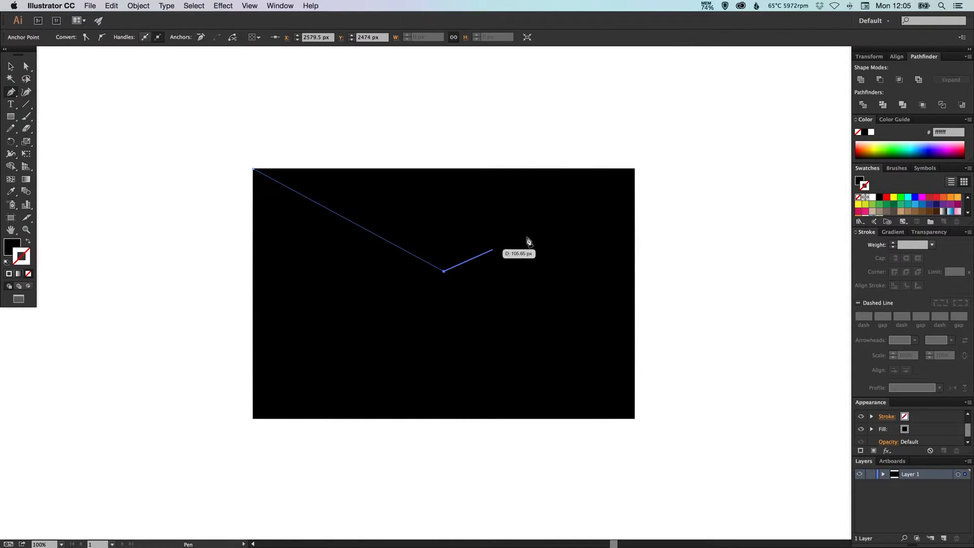
{"action": "left_click", "coordinate": [634, 171]}
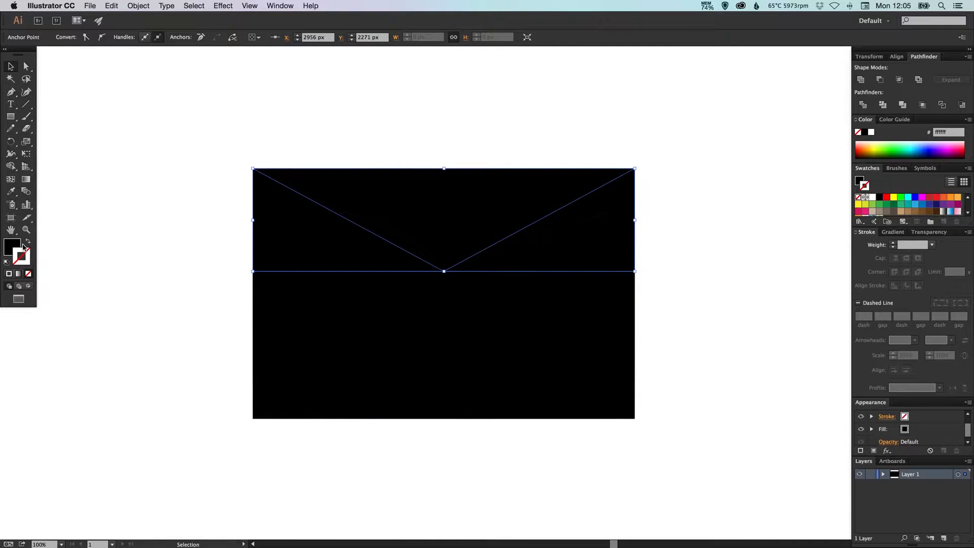
- Swap fill and stroke, then give the V path a white 30 pt stroke
{"action": "left_click", "coordinate": [28, 255]}
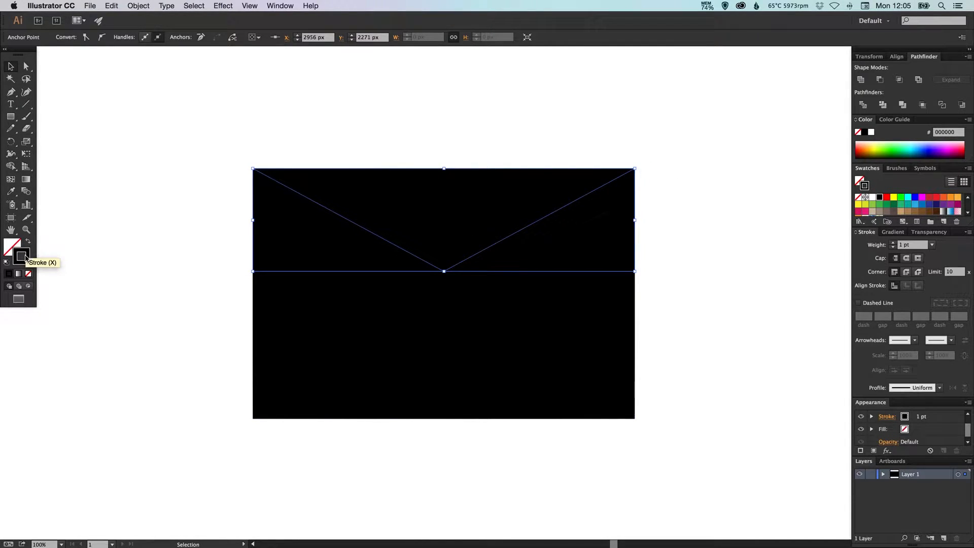
{"action": "left_click", "coordinate": [887, 204]}
{"action": "type", "text": "23"}
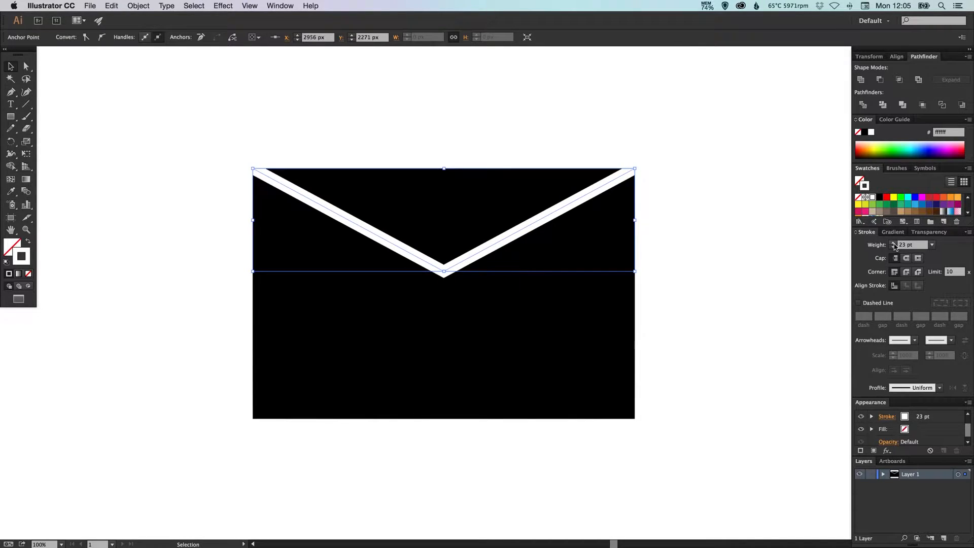
{"action": "left_click", "coordinate": [893, 242]}
{"action": "type", "text": "30"}
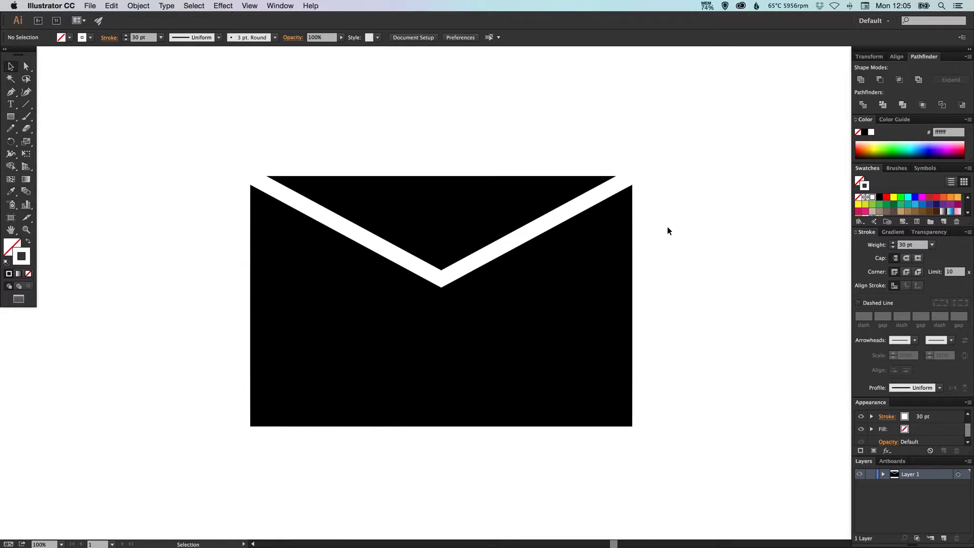
{"action": "mouse_move", "coordinate": [755, 198]}
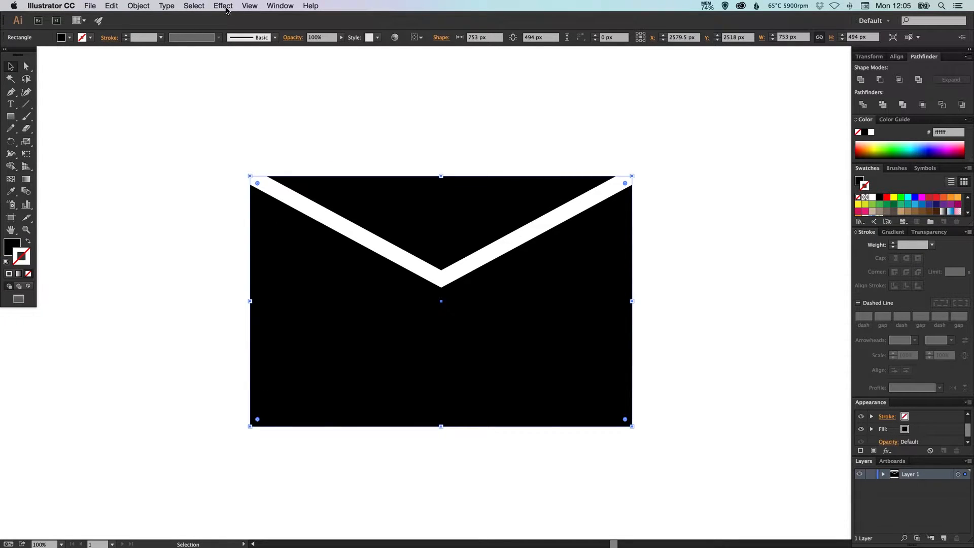
{"action": "mouse_move", "coordinate": [345, 324]}
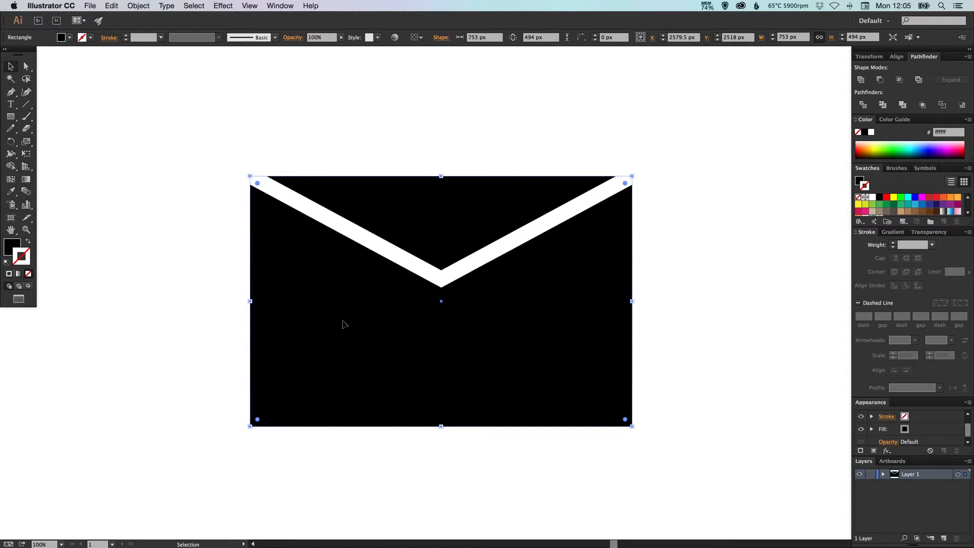
- Apply Effect > Stylize > Round Corners to the rectangle with a radius of 42, previewed
{"action": "left_click", "coordinate": [222, 6]}
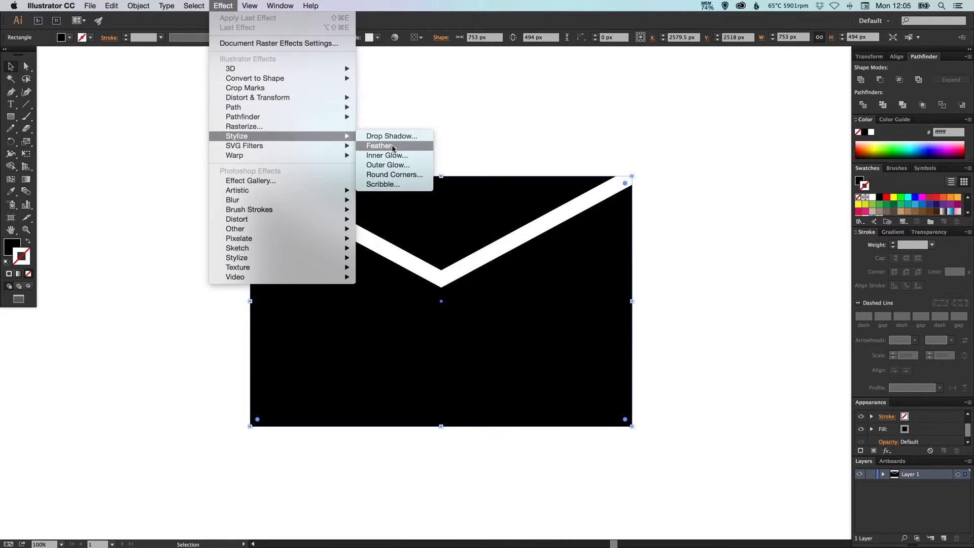
{"action": "left_click", "coordinate": [394, 175]}
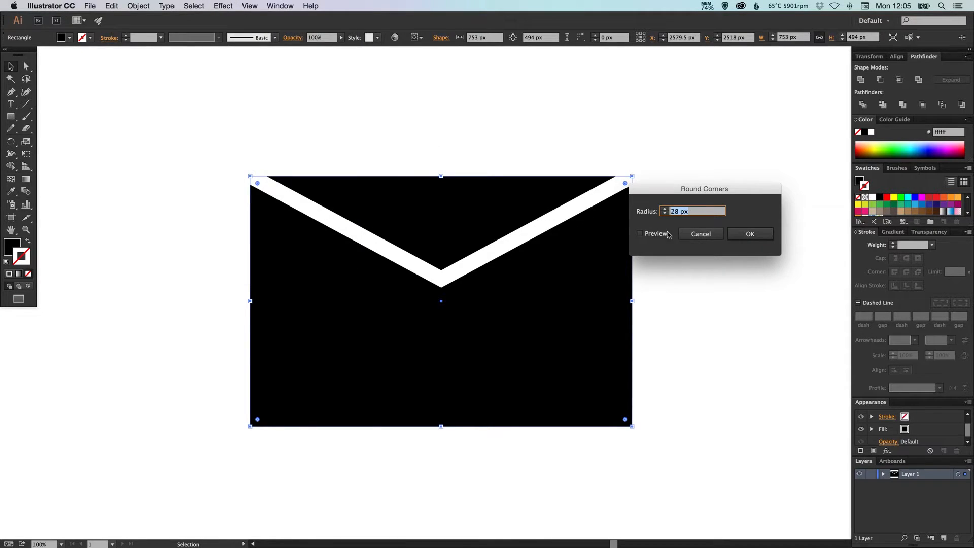
{"action": "left_click", "coordinate": [641, 233]}
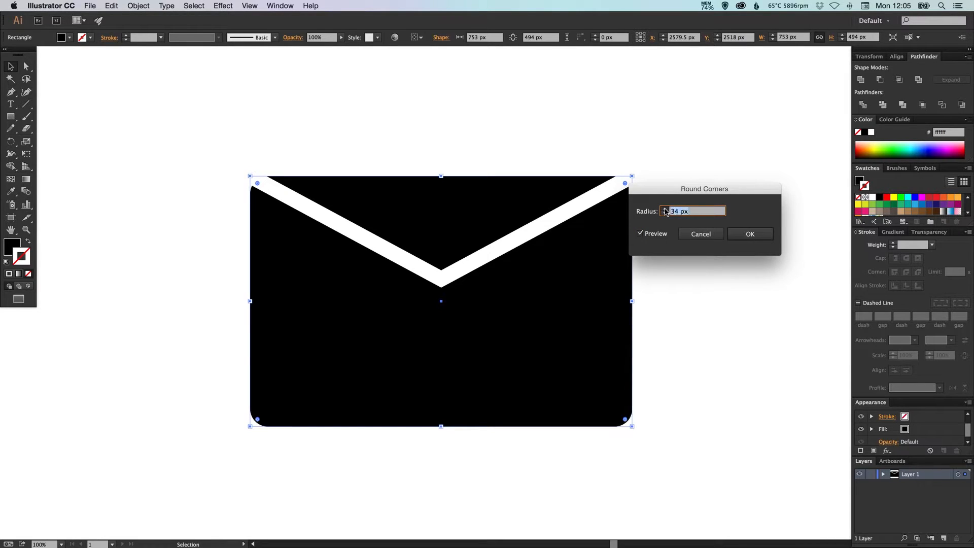
{"action": "type", "text": "42"}
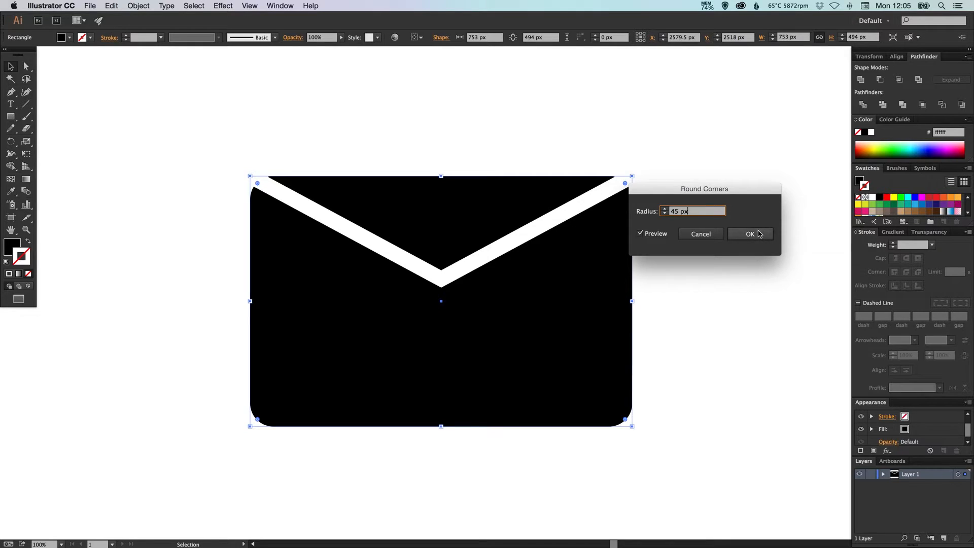
{"action": "left_click", "coordinate": [750, 234]}
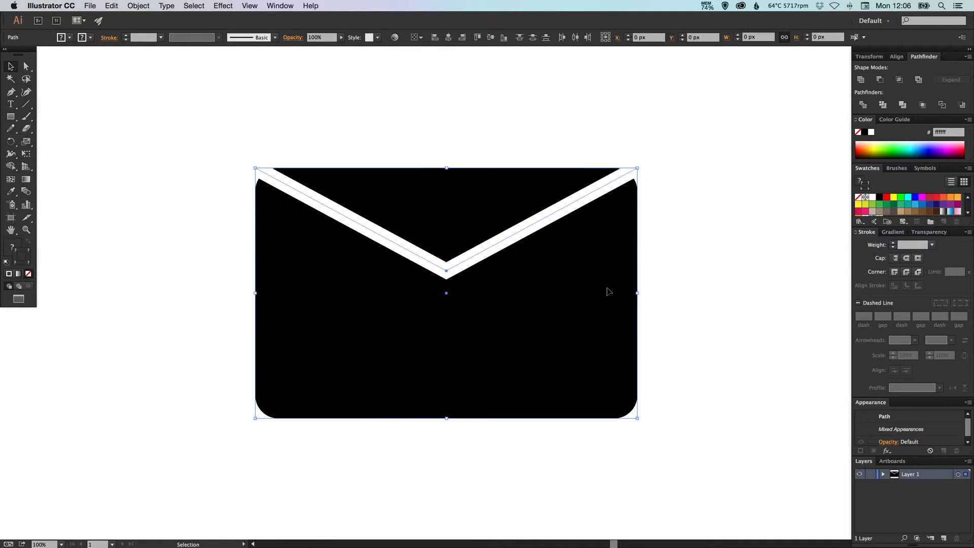
- Select the white V flap line and set its stroke weight to 40 pt
{"action": "left_click", "coordinate": [494, 253]}
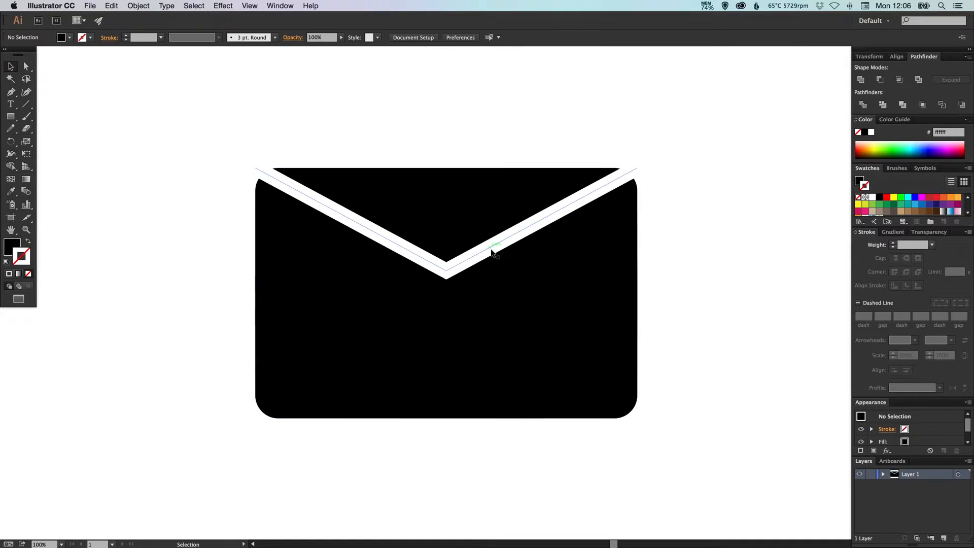
{"action": "left_click", "coordinate": [491, 253]}
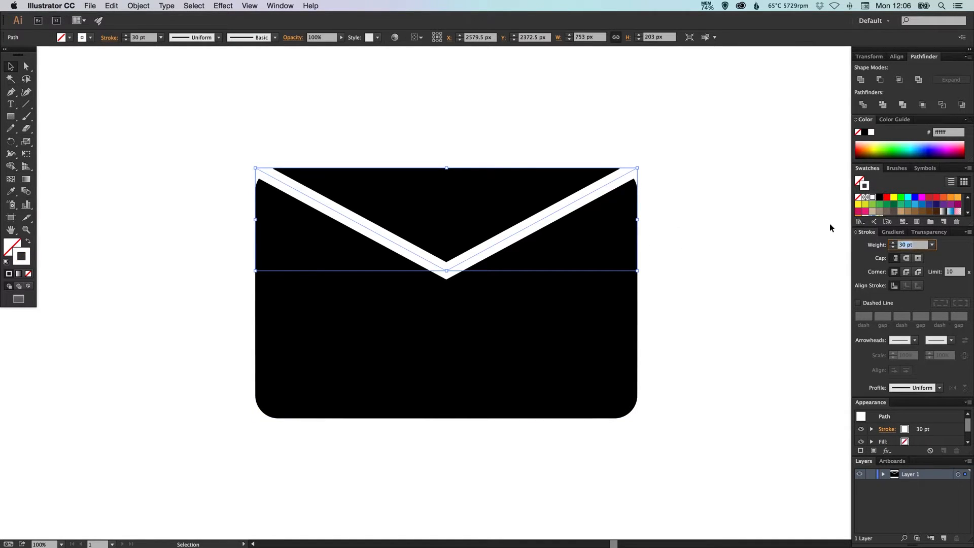
{"action": "type", "text": "40"}
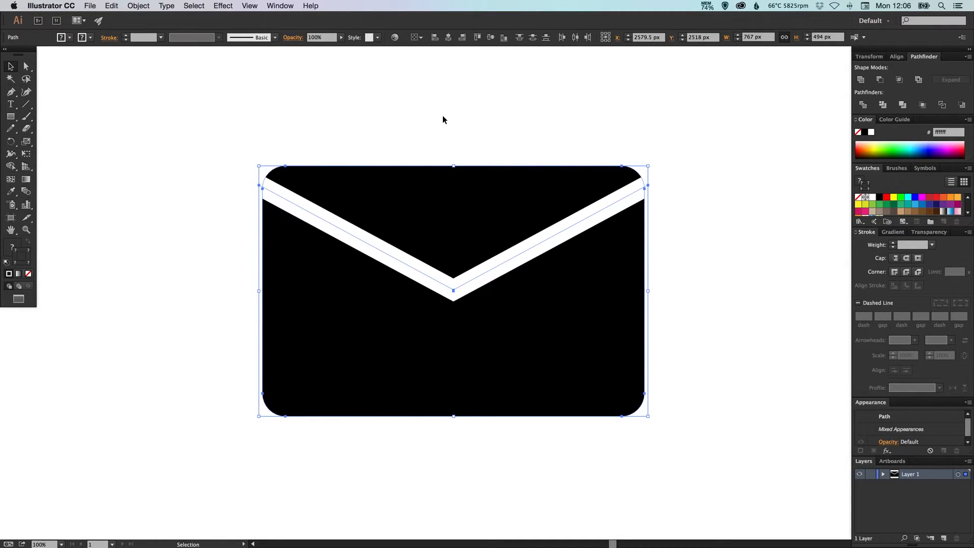
- Expand the V path's fill and stroke into closed shapes via Object > Expand
{"action": "left_click", "coordinate": [460, 123]}
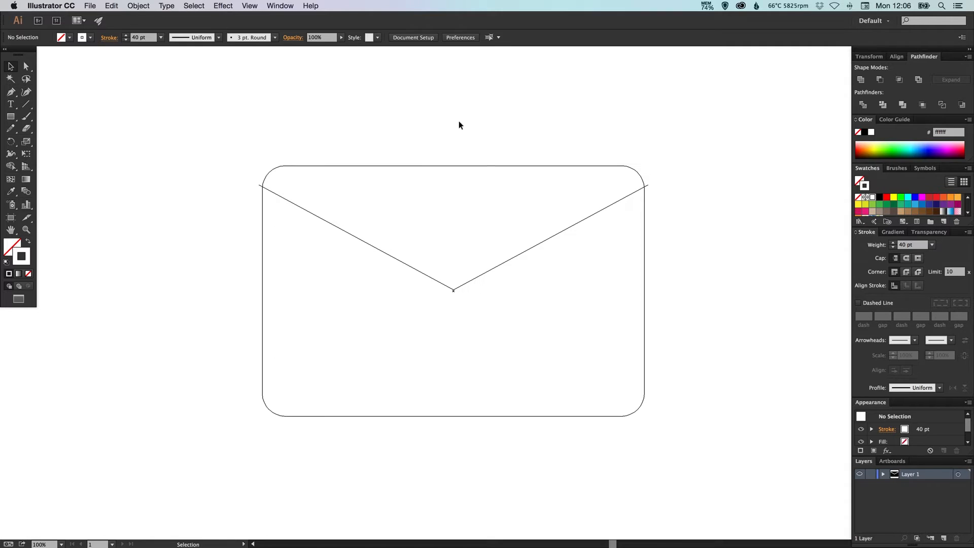
{"action": "mouse_move", "coordinate": [272, 175]}
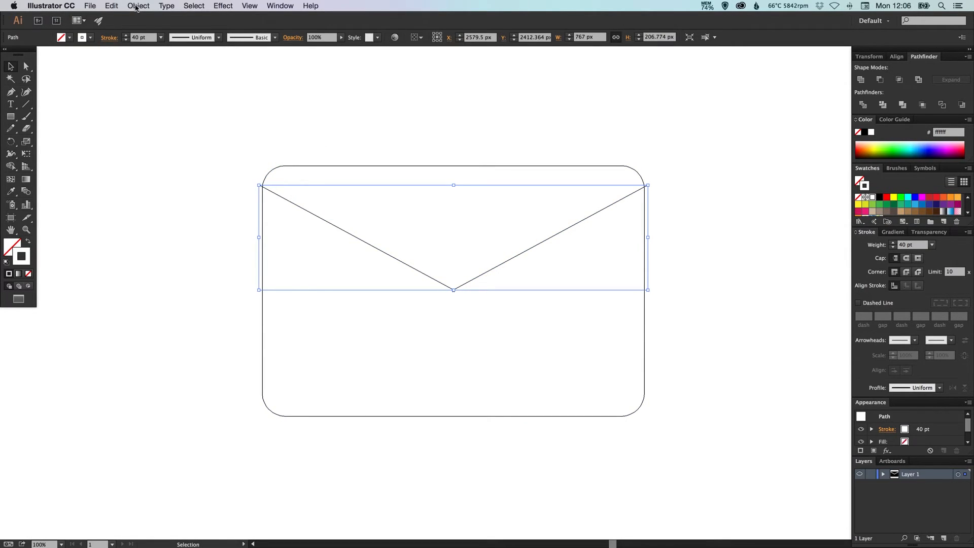
{"action": "left_click", "coordinate": [138, 6]}
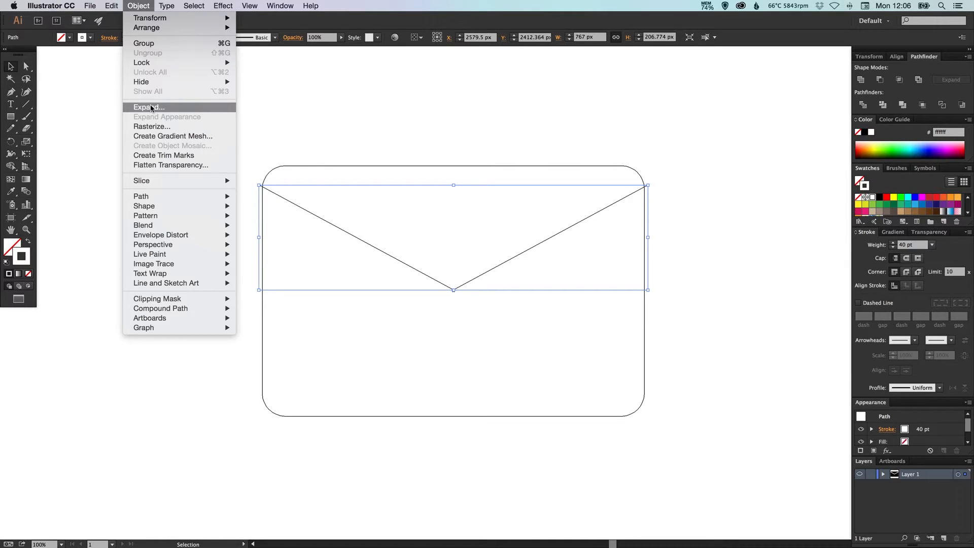
{"action": "left_click", "coordinate": [148, 106]}
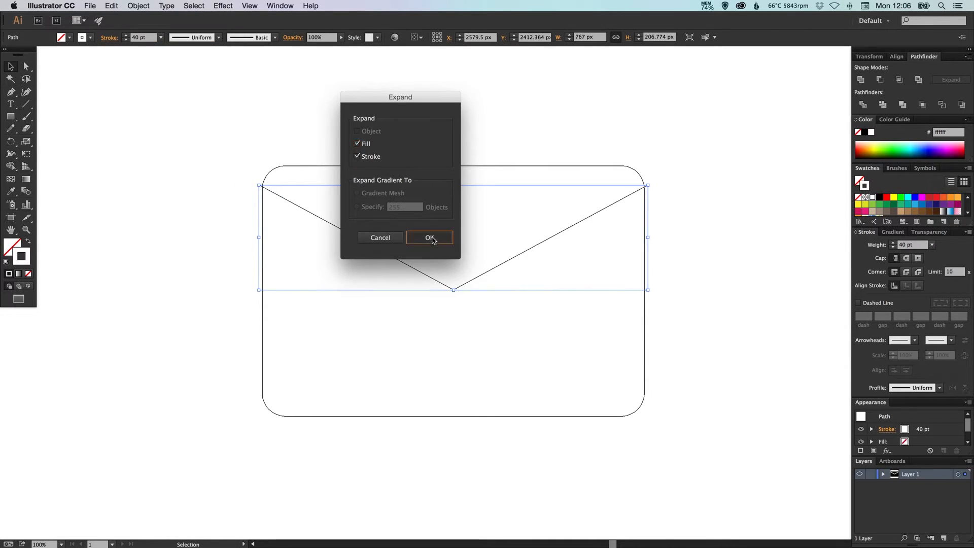
{"action": "left_click", "coordinate": [430, 238]}
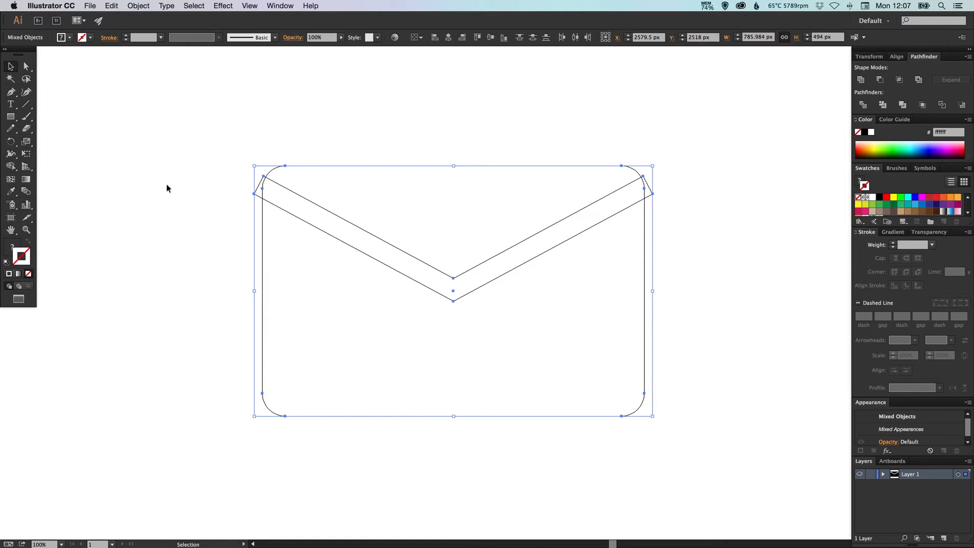
{"action": "mouse_move", "coordinate": [15, 252]}
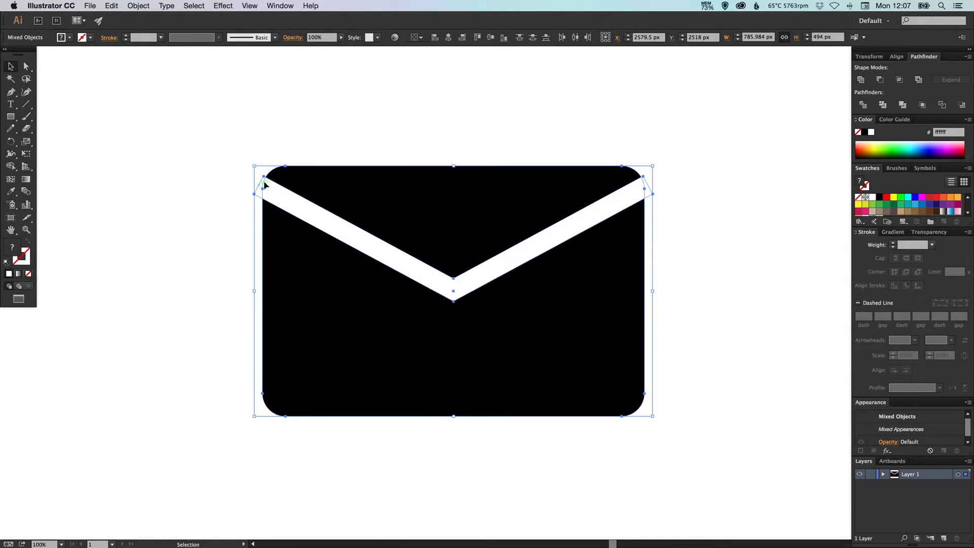
{"action": "mouse_move", "coordinate": [455, 215]}
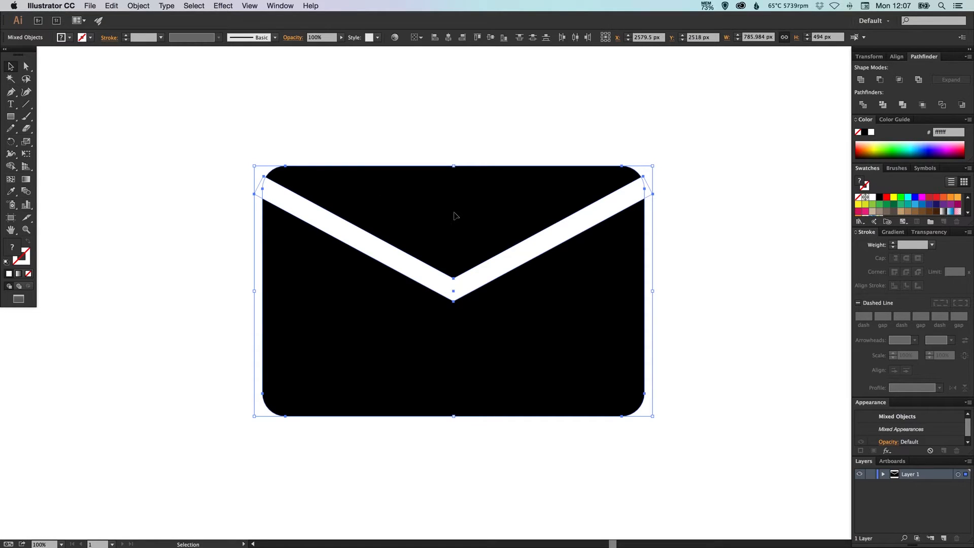
{"action": "mouse_move", "coordinate": [19, 254]}
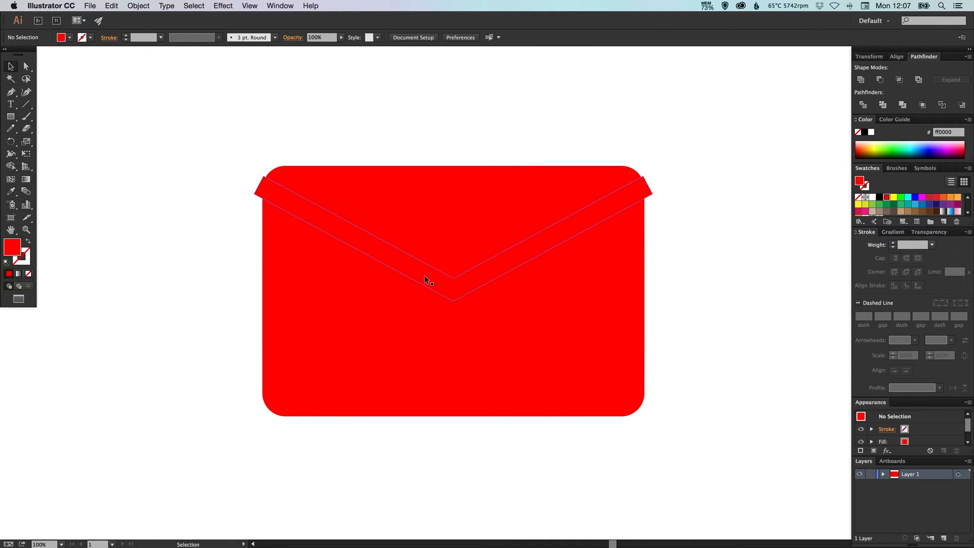
- Colour the V band white, then drag out a large background rectangle around the envelope
{"action": "left_click", "coordinate": [426, 278]}
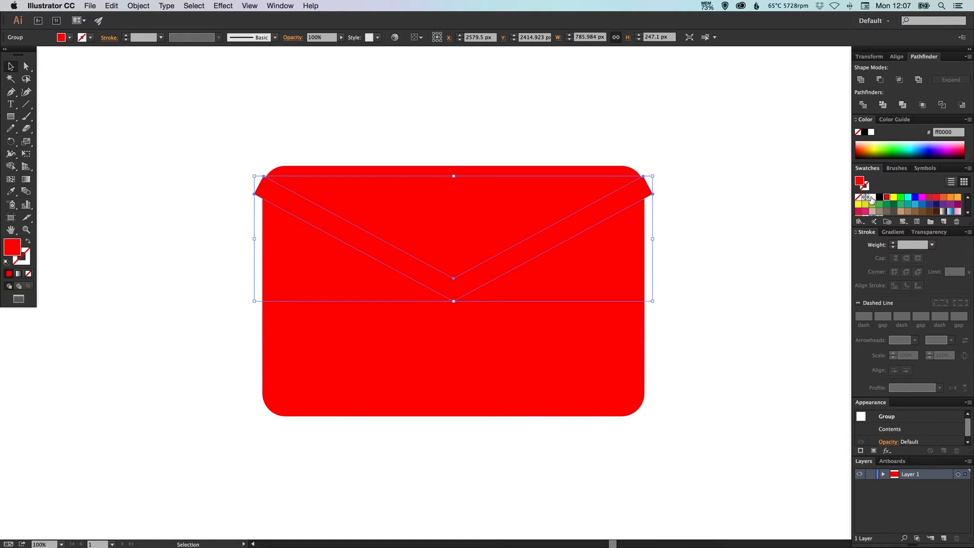
{"action": "left_click", "coordinate": [748, 228]}
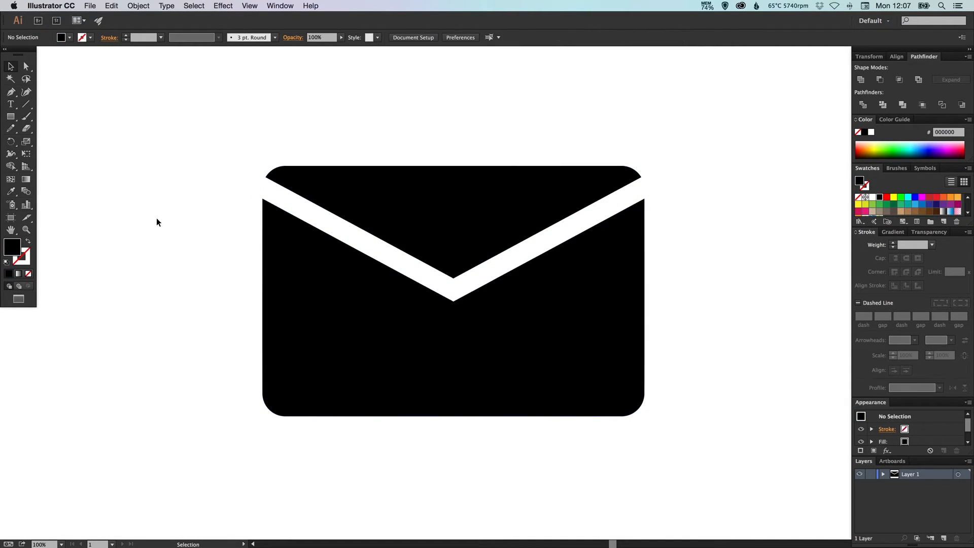
{"action": "left_click_drag", "start_coordinate": [100, 93], "coordinate": [726, 461]}
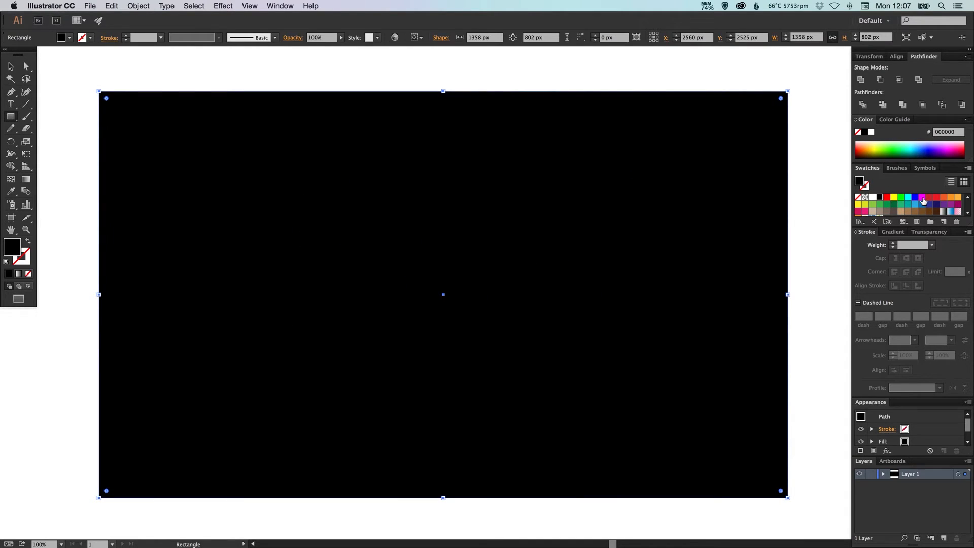
- Fill the background rectangle orange and temporarily take it out of view
{"action": "left_click", "coordinate": [925, 202]}
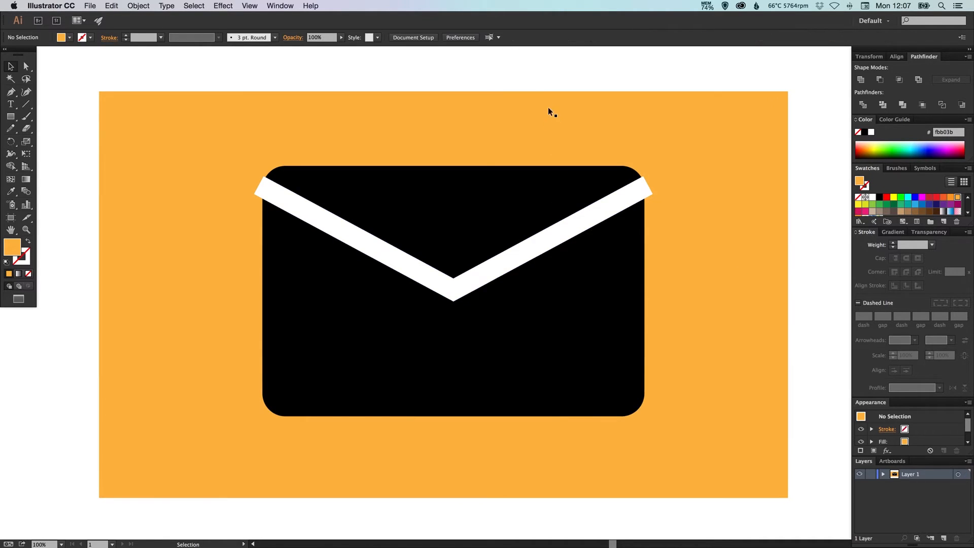
{"action": "mouse_move", "coordinate": [658, 188]}
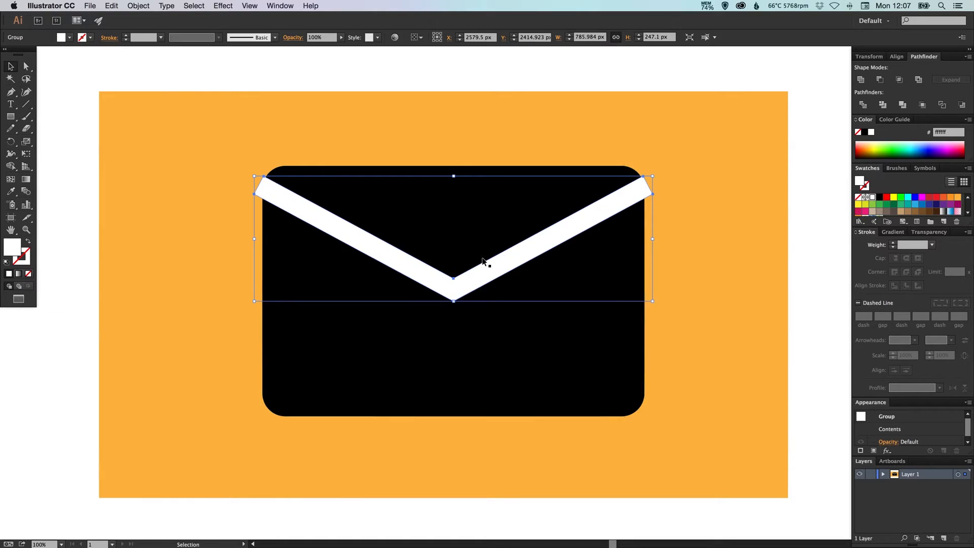
{"action": "mouse_move", "coordinate": [390, 260]}
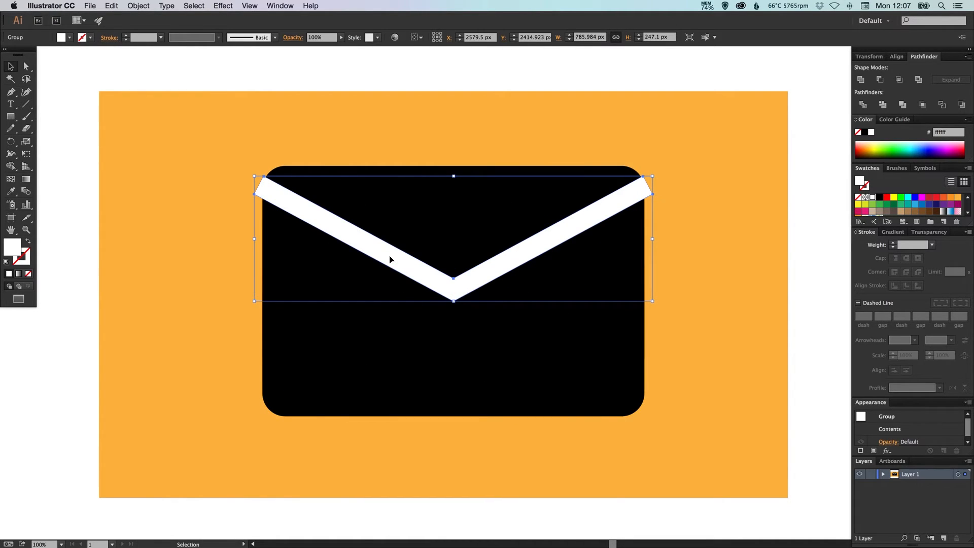
{"action": "mouse_move", "coordinate": [460, 124]}
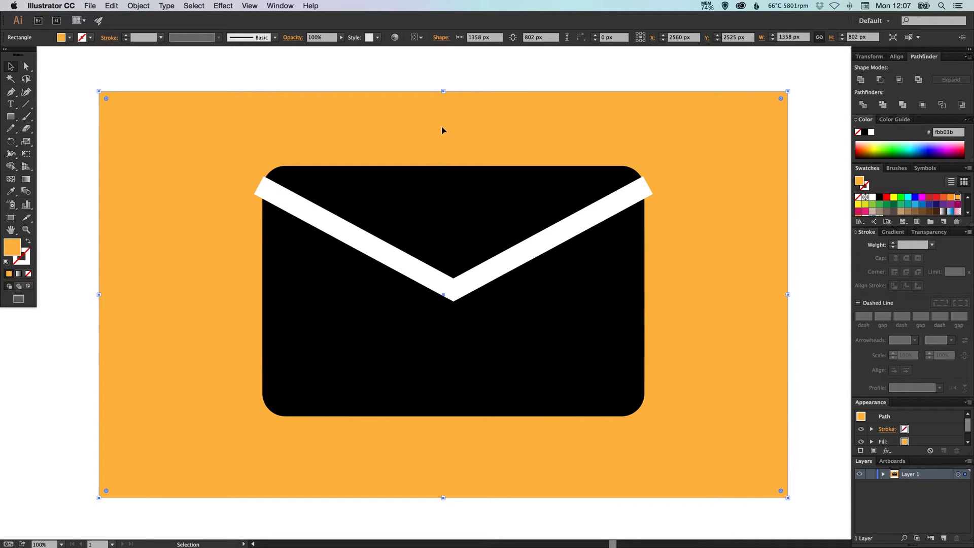
{"action": "mouse_move", "coordinate": [445, 129]}
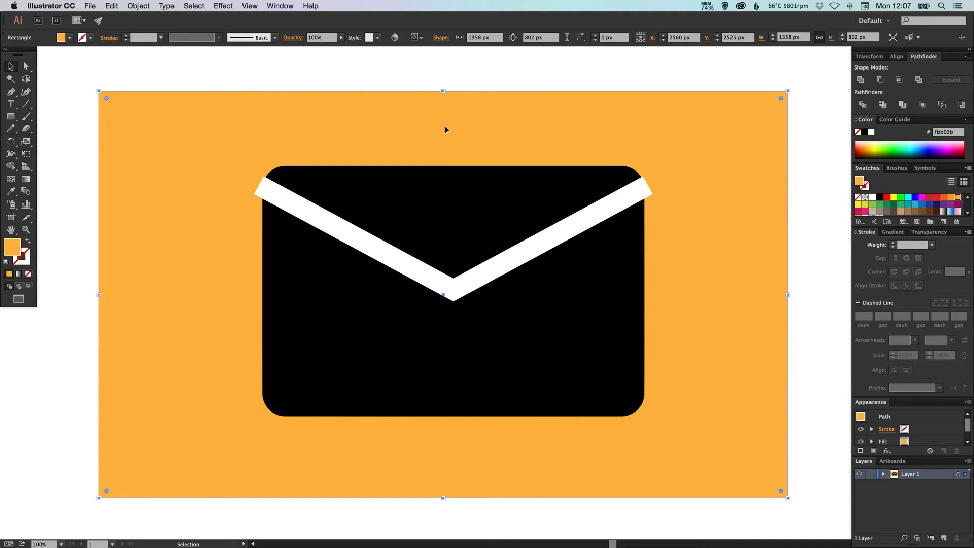
{"action": "mouse_move", "coordinate": [444, 123]}
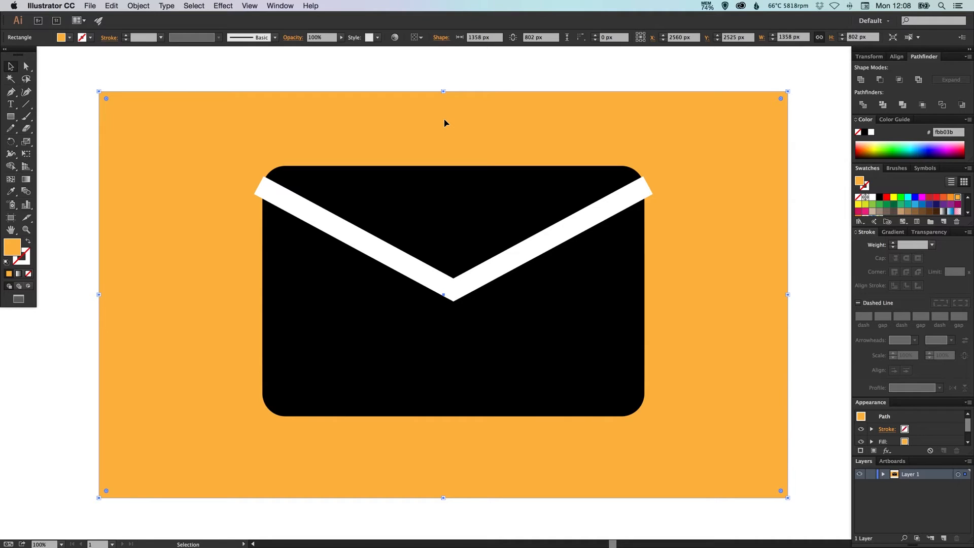
{"action": "left_click", "coordinate": [445, 123]}
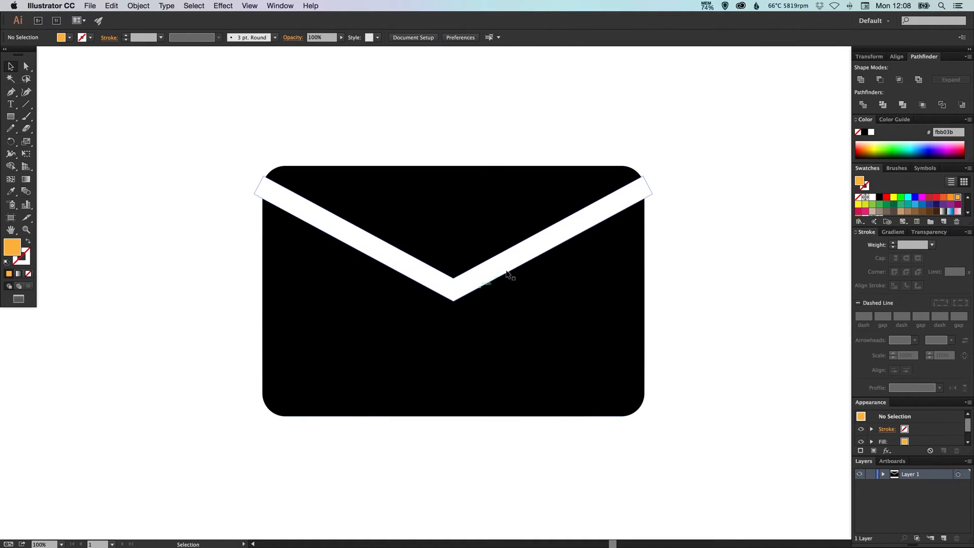
{"action": "mouse_move", "coordinate": [272, 193]}
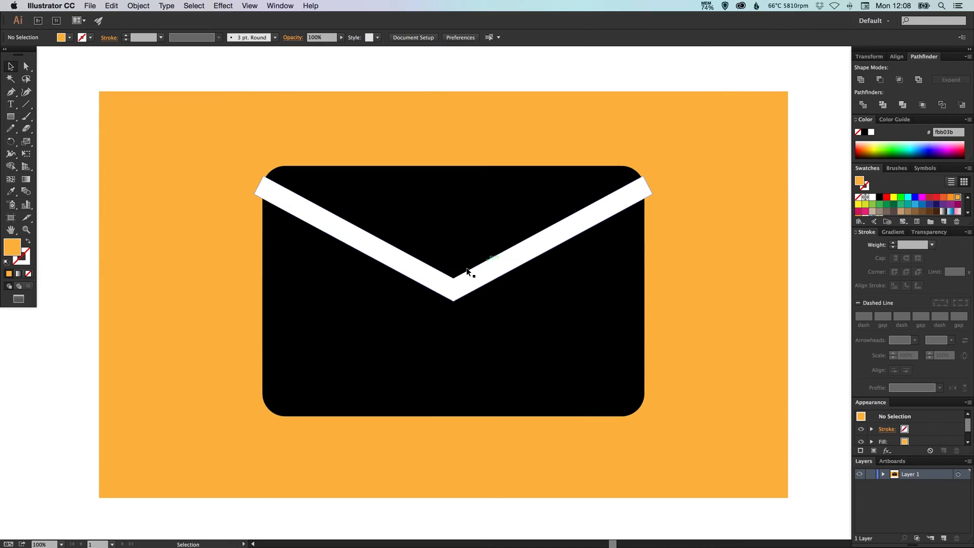
{"action": "mouse_move", "coordinate": [474, 292]}
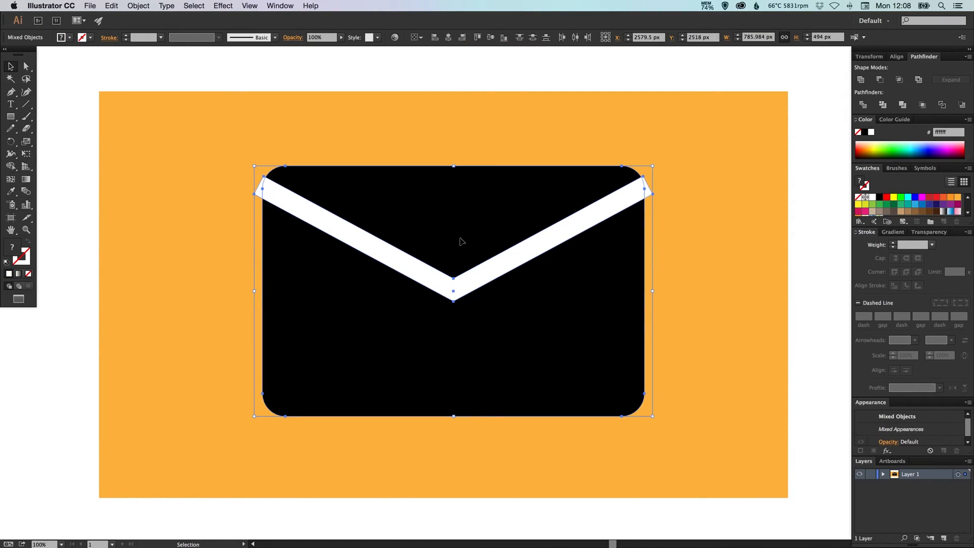
{"action": "mouse_move", "coordinate": [880, 80]}
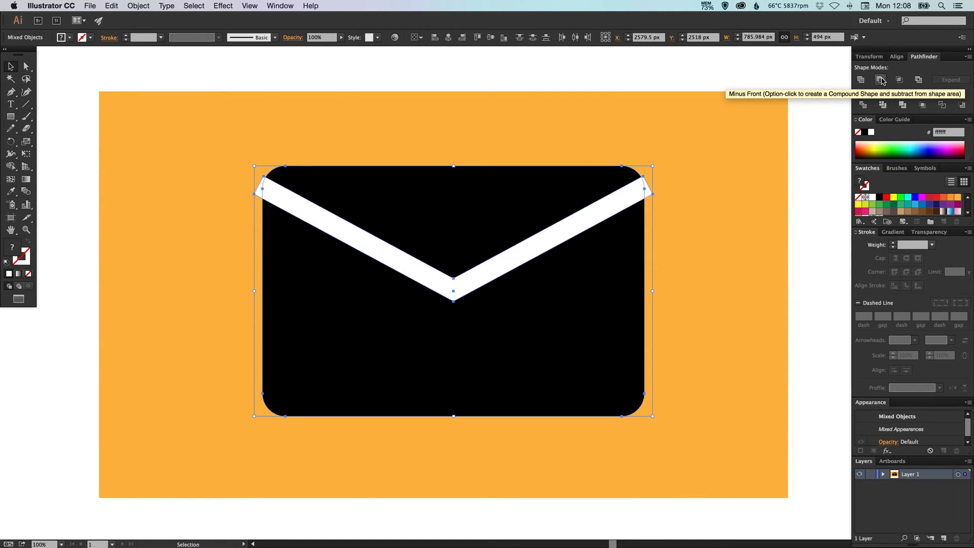
- Subtract the V band from the envelope with Pathfinder Minus Front
{"action": "left_click", "coordinate": [881, 79]}
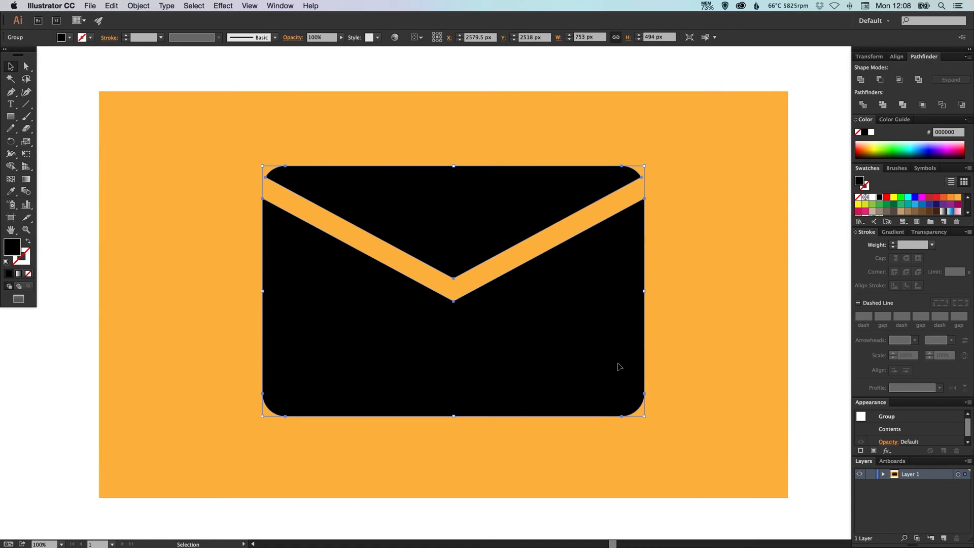
{"action": "mouse_move", "coordinate": [208, 230]}
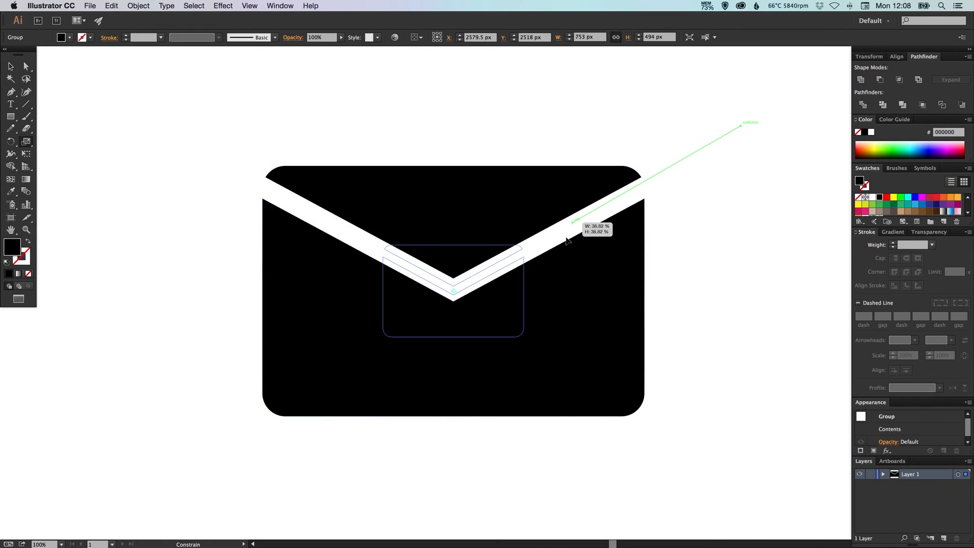
- Scale the knocked-out envelope group down proportionally by dragging a corner inward
{"action": "left_click_drag", "start_coordinate": [566, 241], "coordinate": [503, 254]}
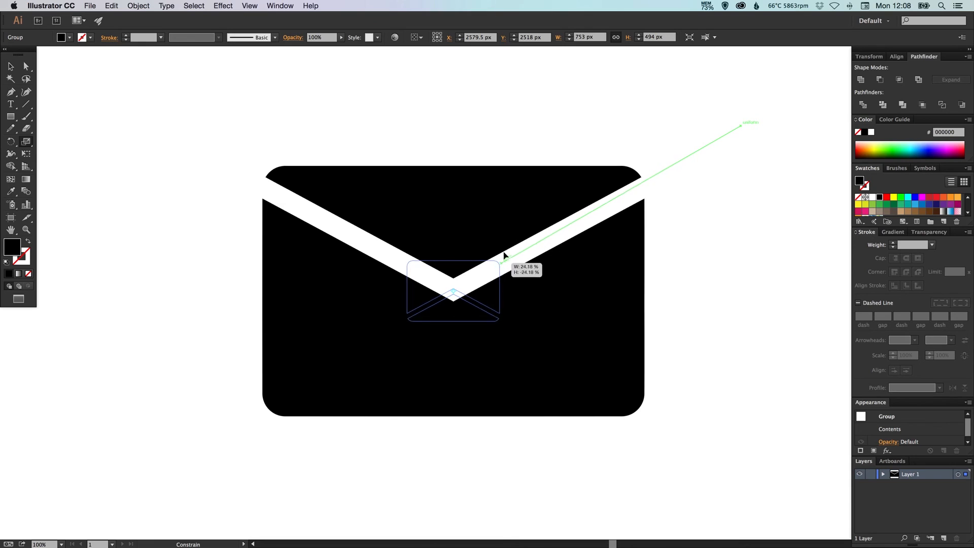